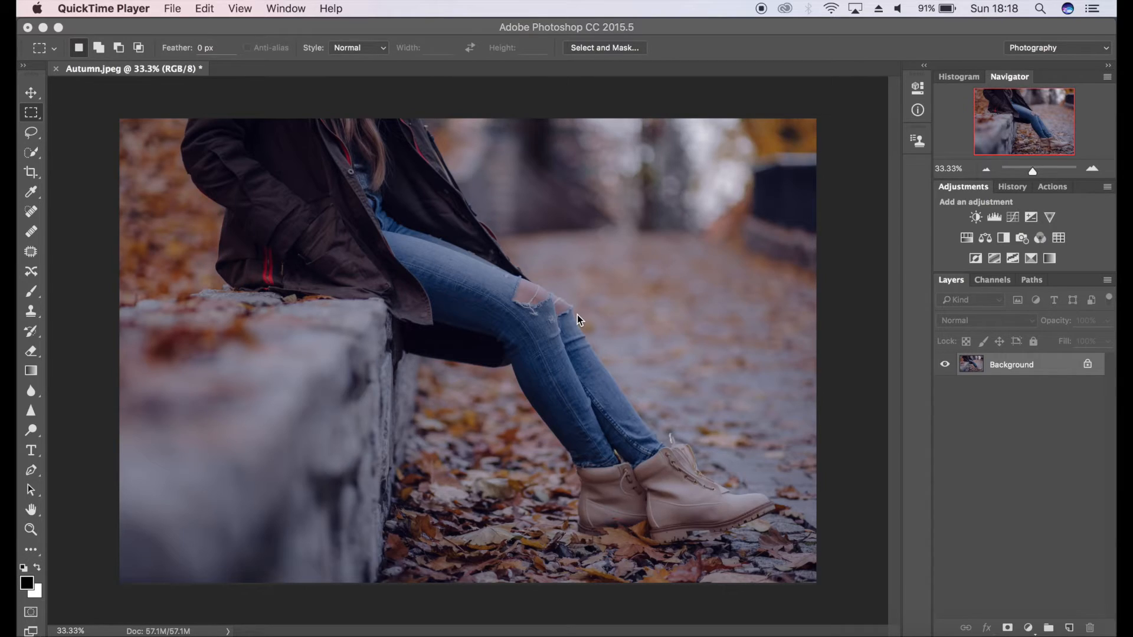
Step: Duplicate the background as Layer 1, convert it to a smart object, and launch Camera Raw
click(578, 320)
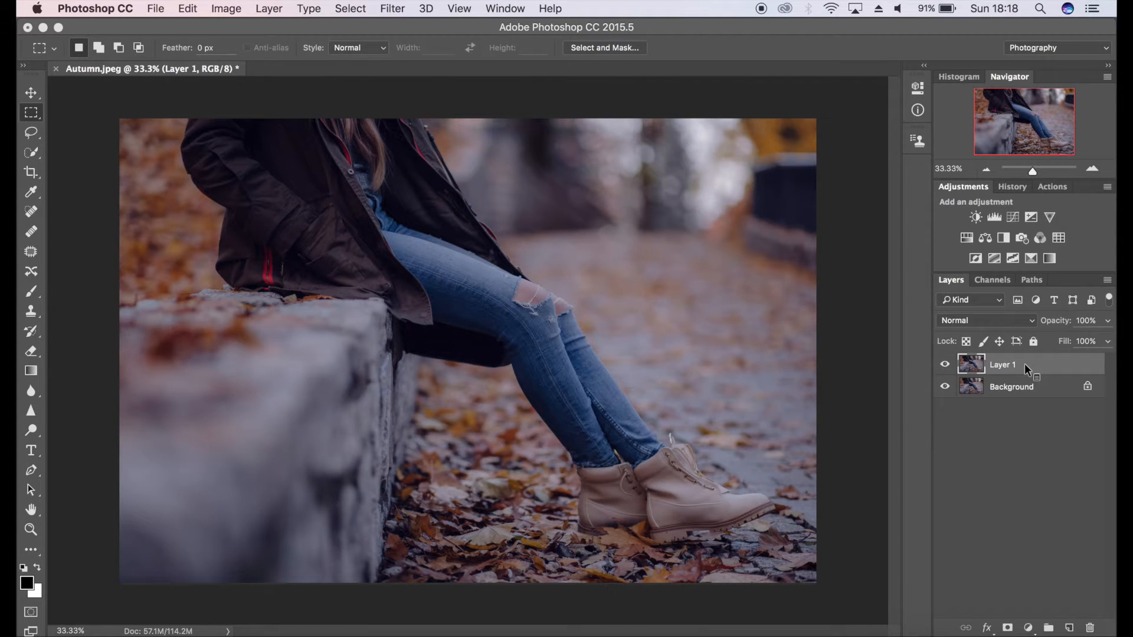
right_click(1003, 365)
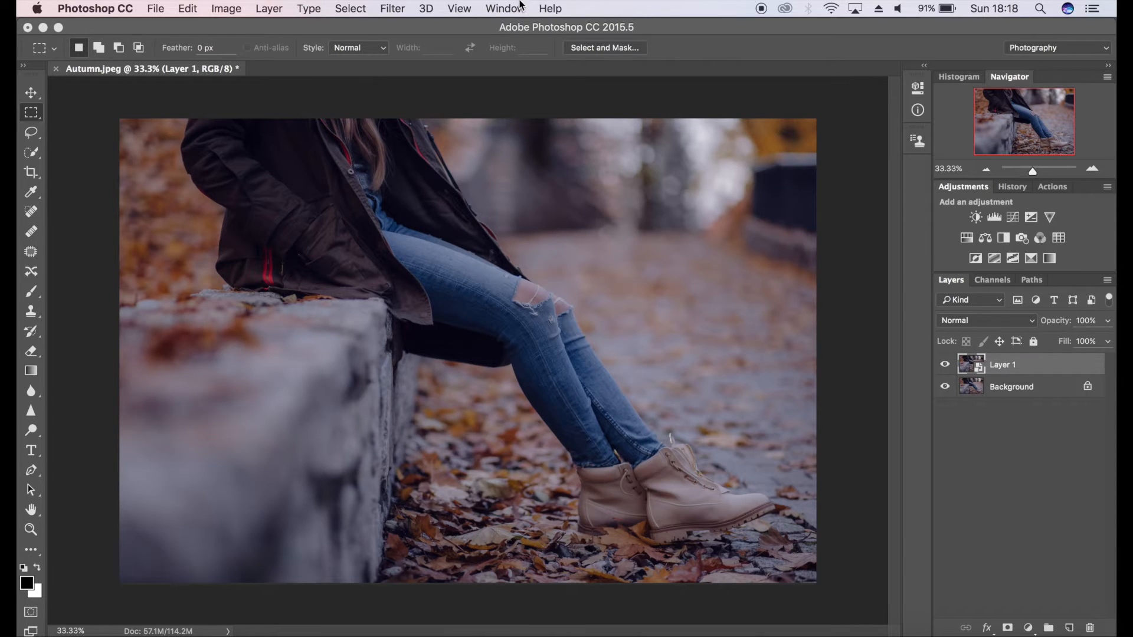
click(392, 8)
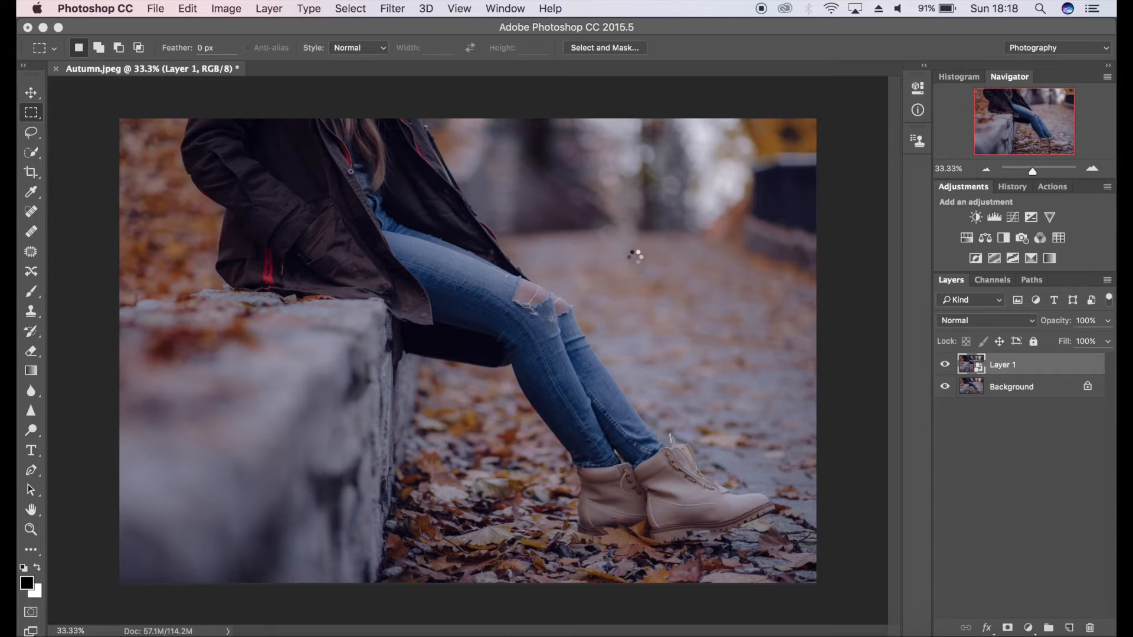
Step: Apply Camera Raw with Exposure +0.30, Contrast +38, Clarity +48, Vibrance +13, then compare Layer 1
click(392, 8)
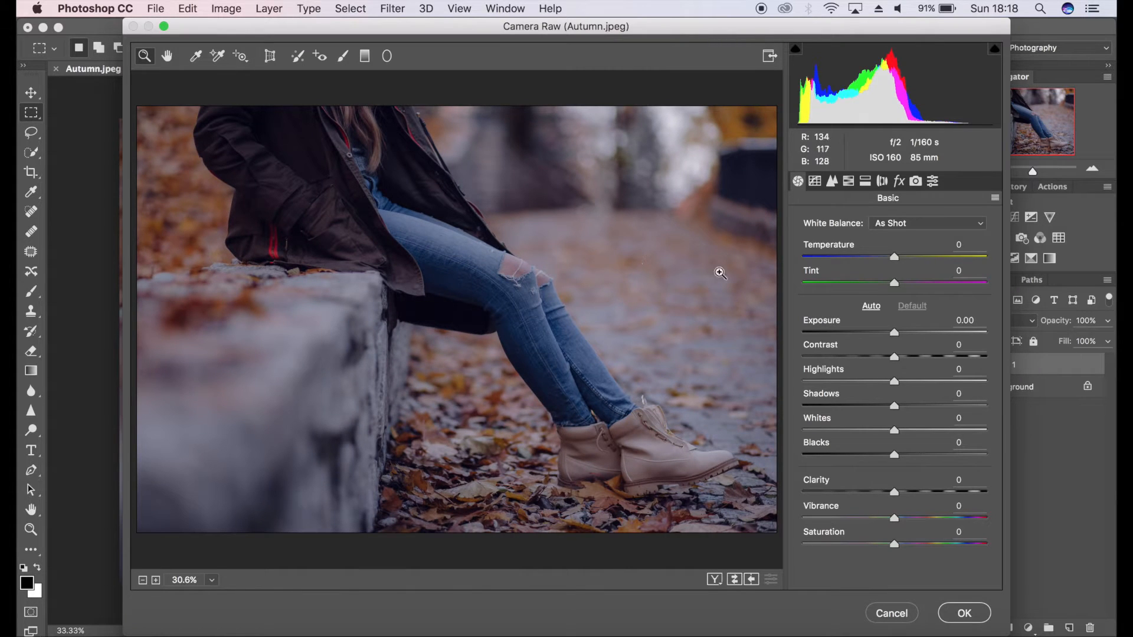
mouse_move(899, 335)
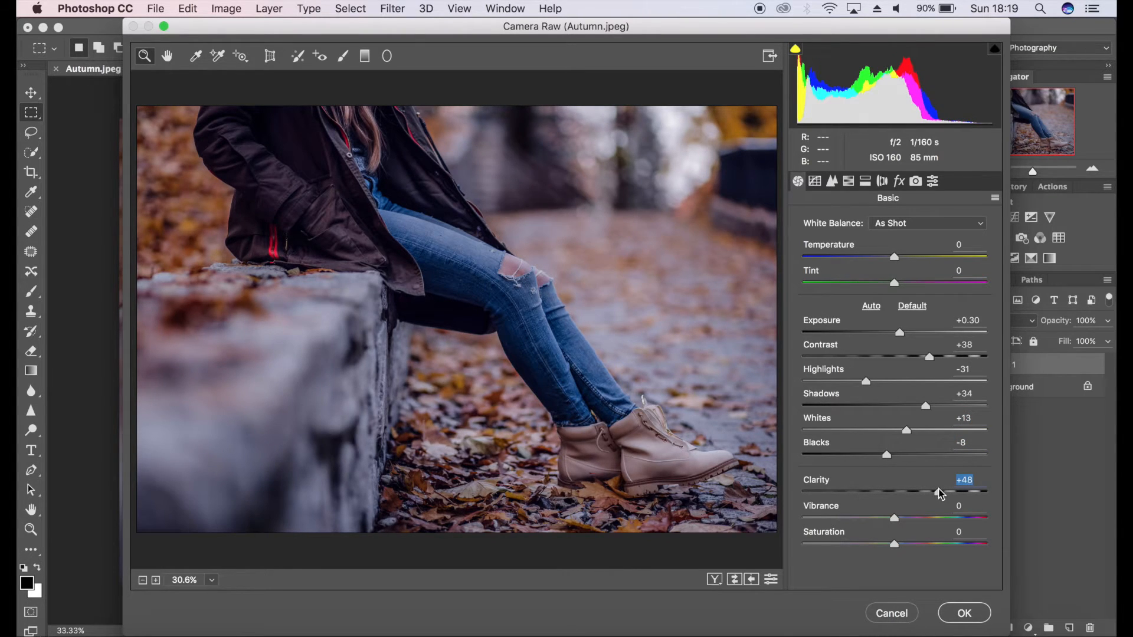
mouse_move(896, 522)
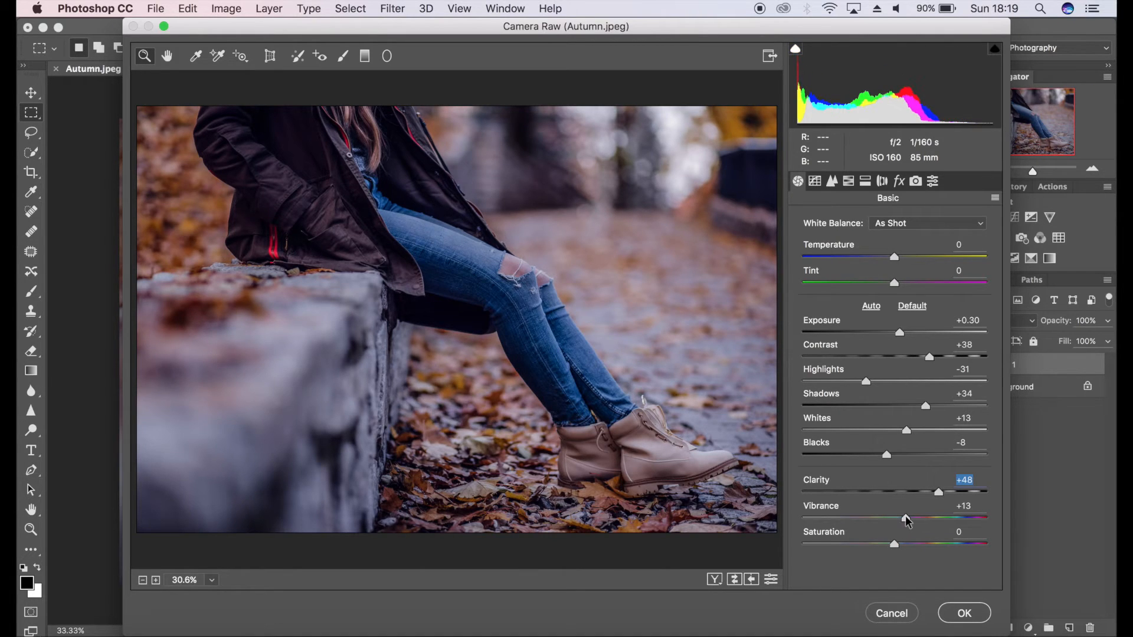
click(963, 505)
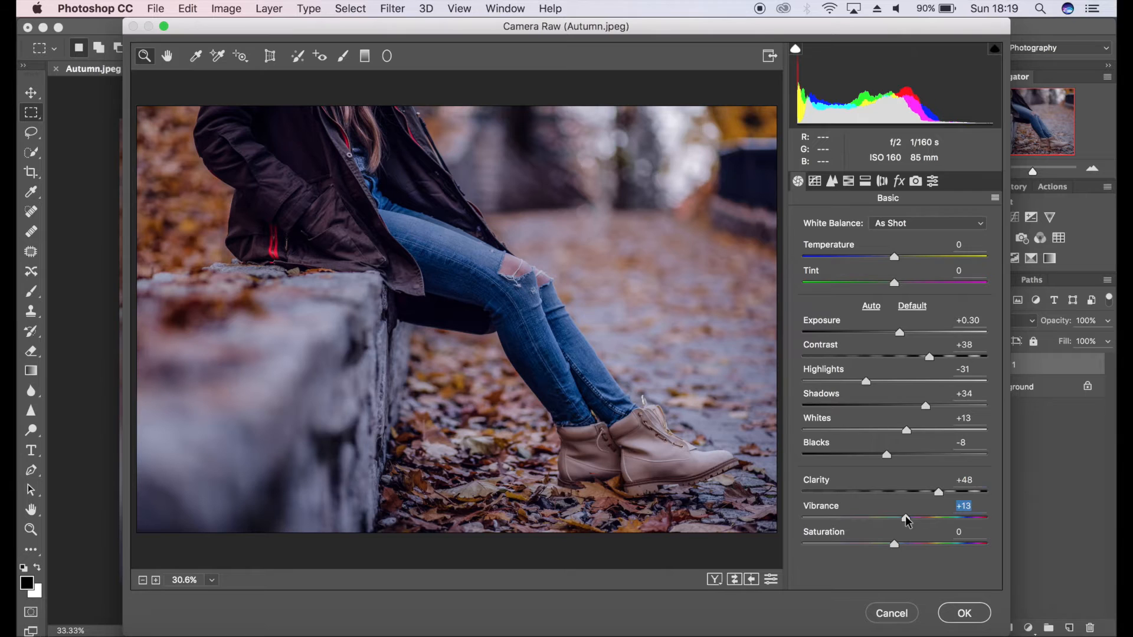
click(963, 612)
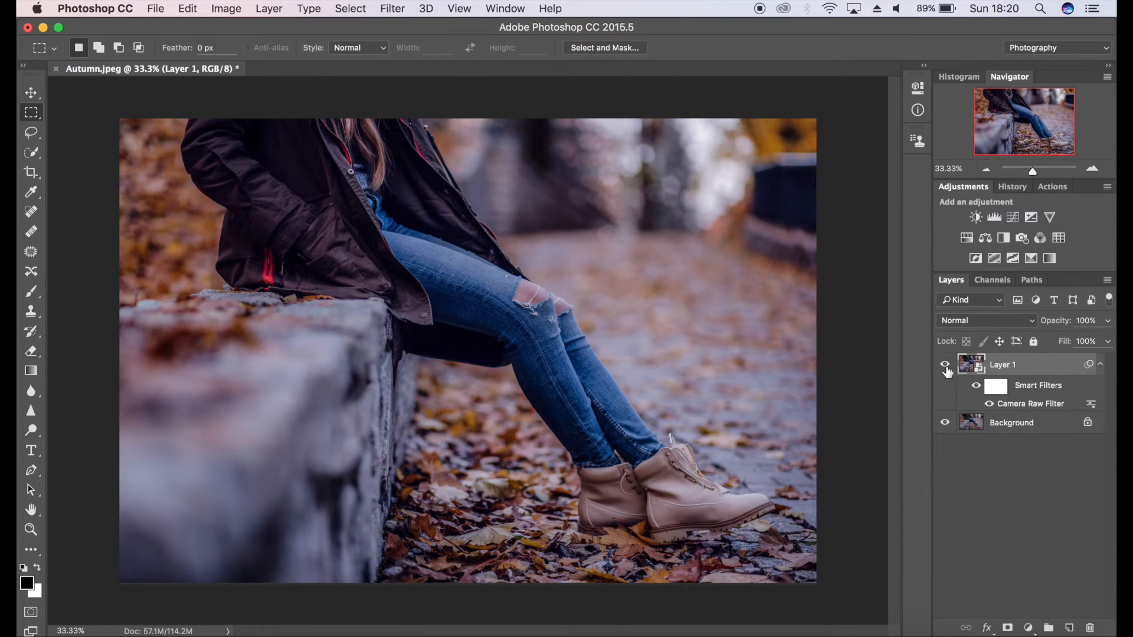
click(943, 364)
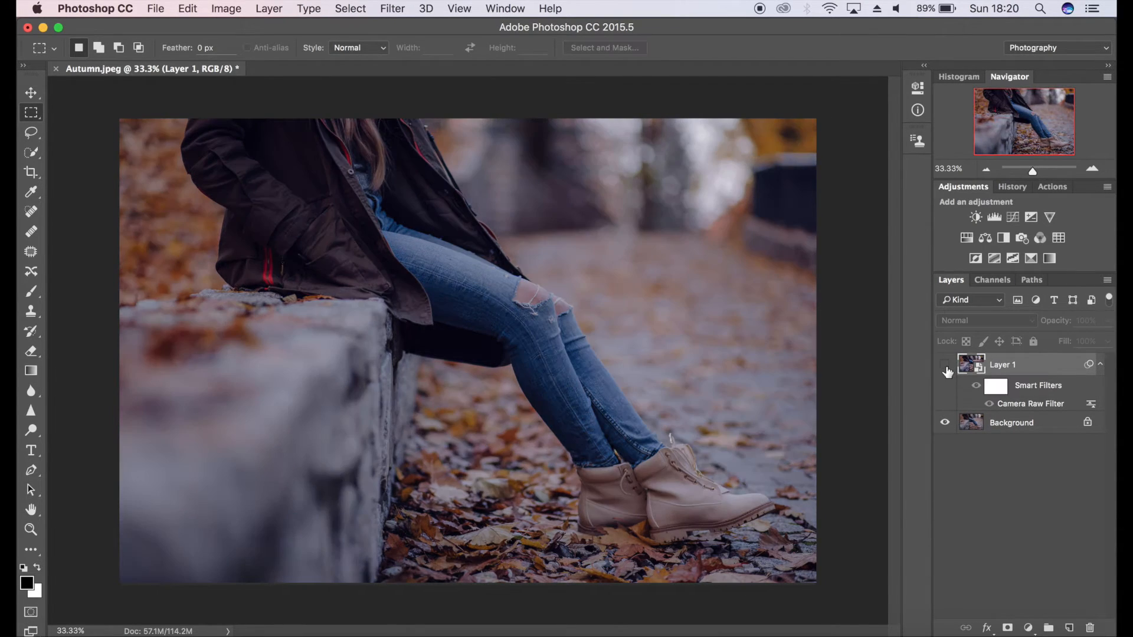
click(944, 365)
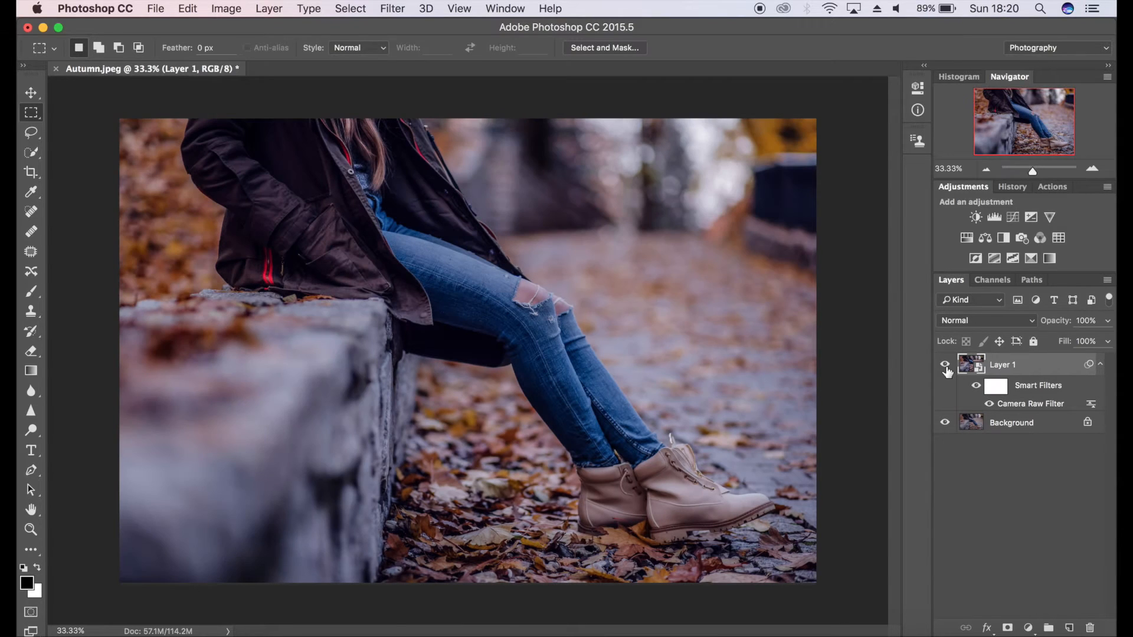
mouse_move(1058, 237)
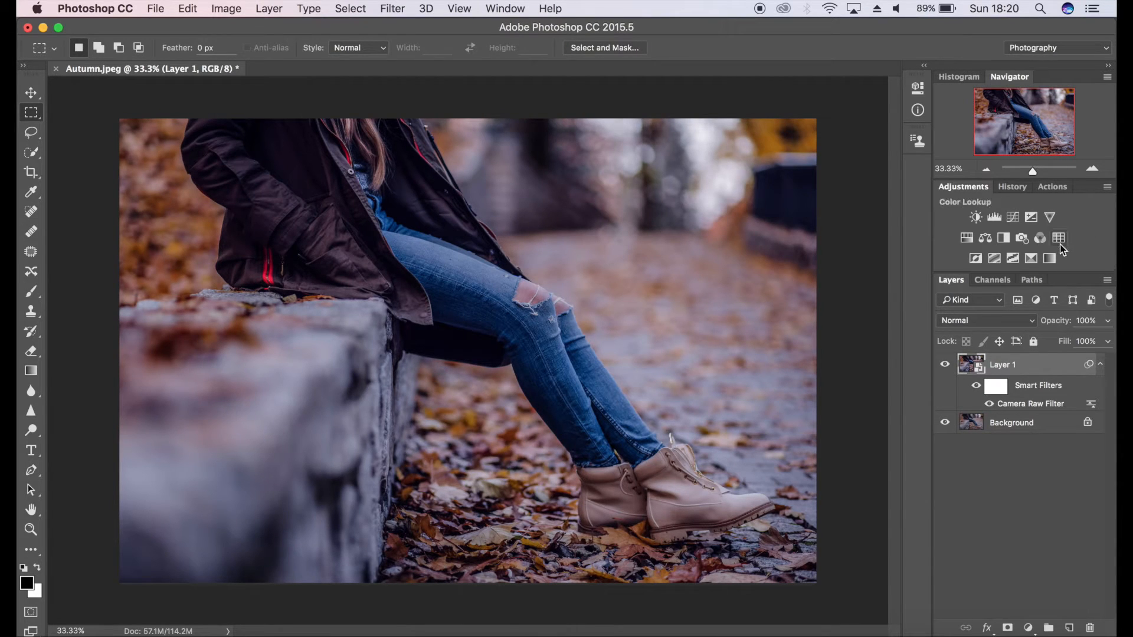
mouse_move(1058, 239)
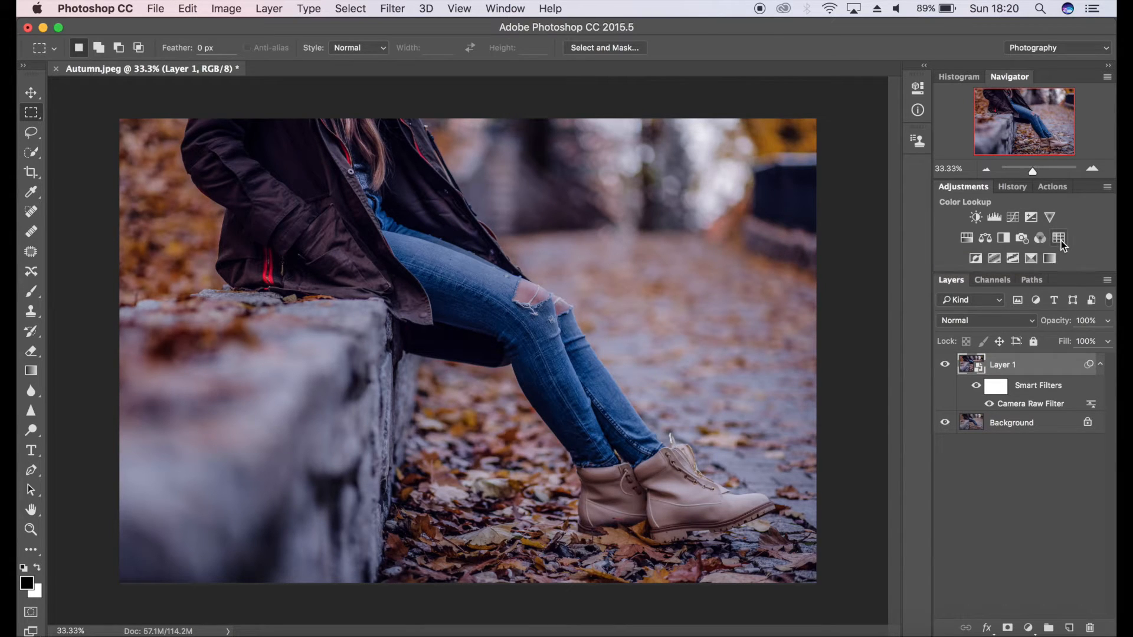
mouse_move(1059, 237)
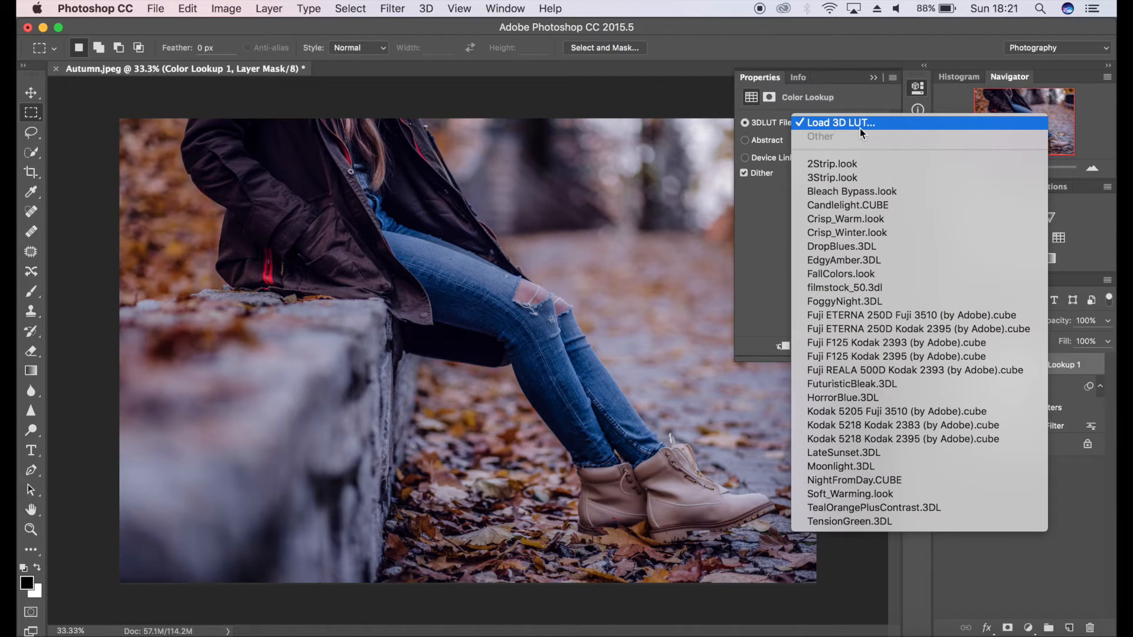
mouse_move(840, 274)
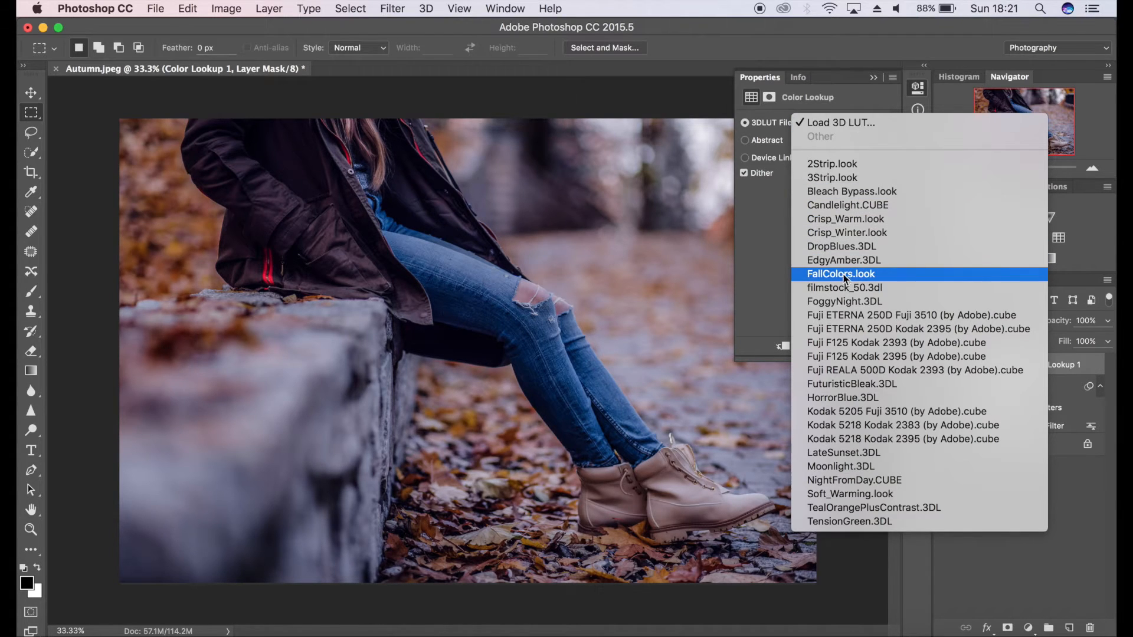
mouse_move(910, 279)
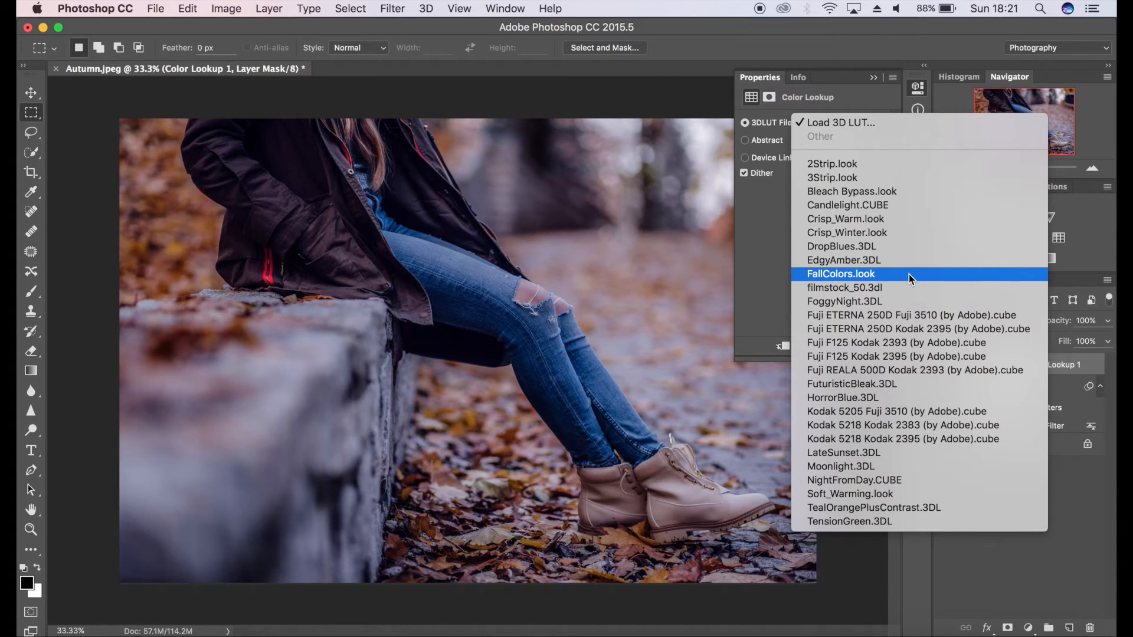
Step: Apply the FallColors.look preset in Color Lookup, compare it, then hide that layer
click(840, 274)
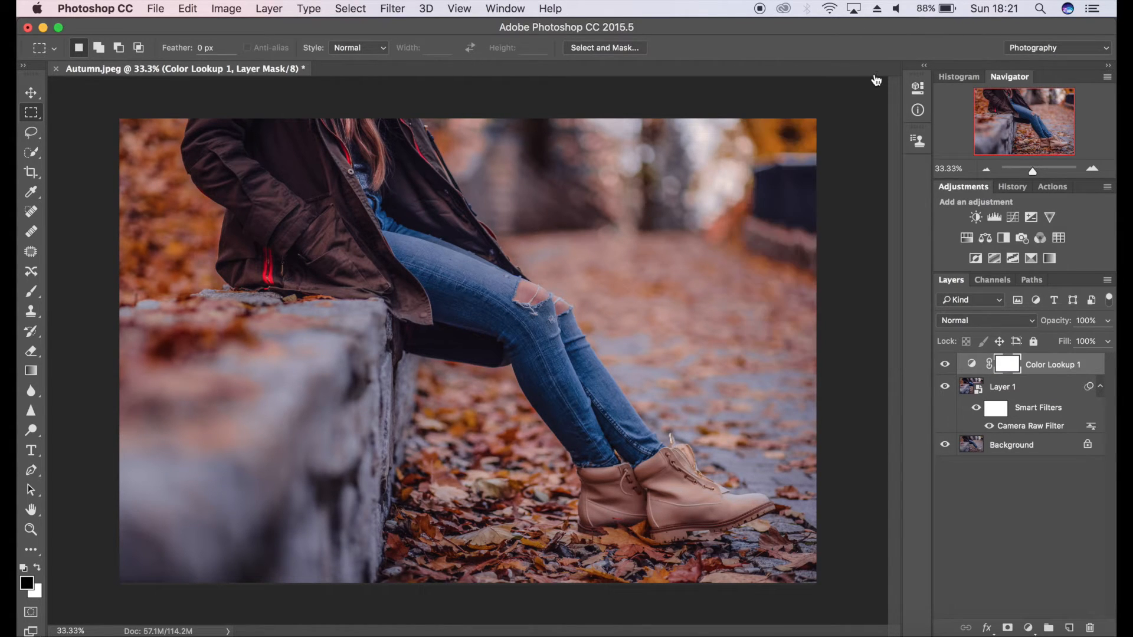
click(944, 364)
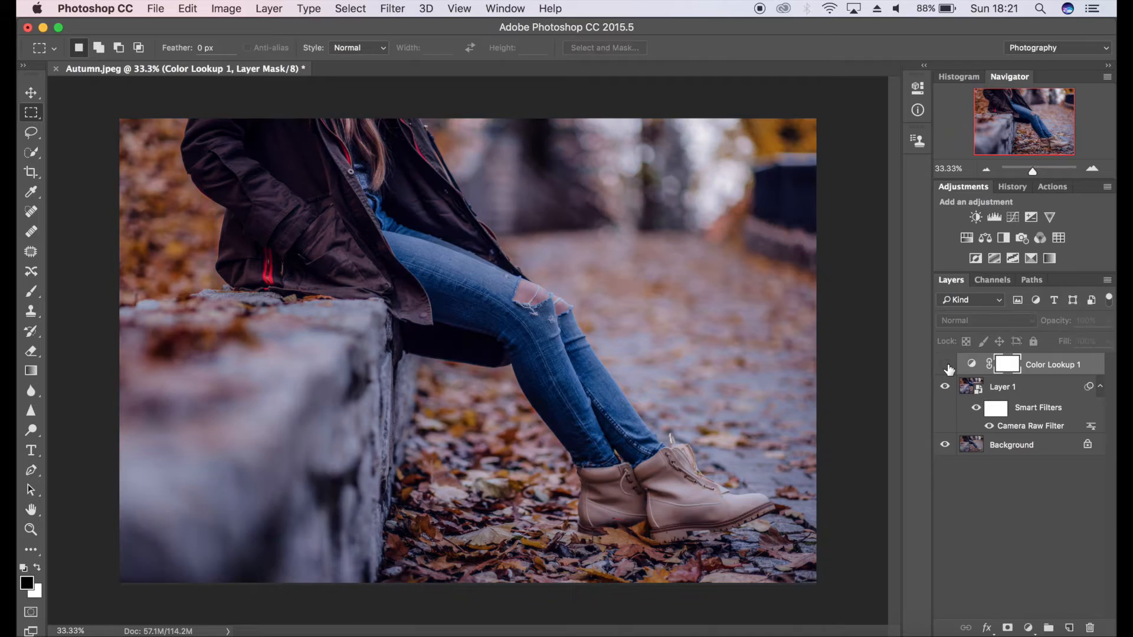
click(944, 364)
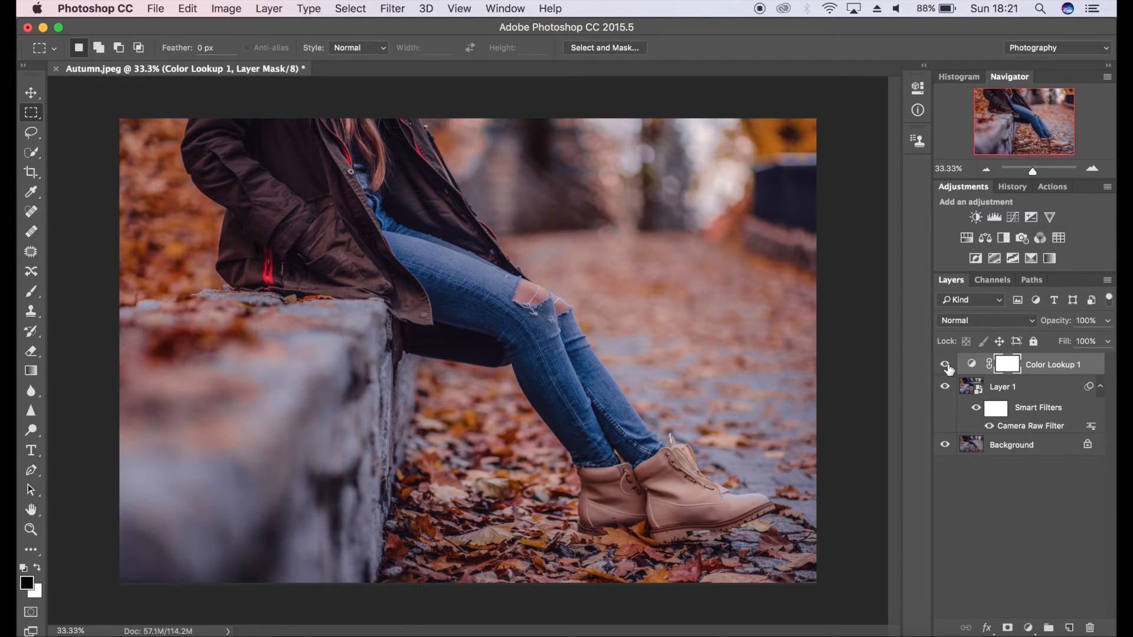
click(944, 364)
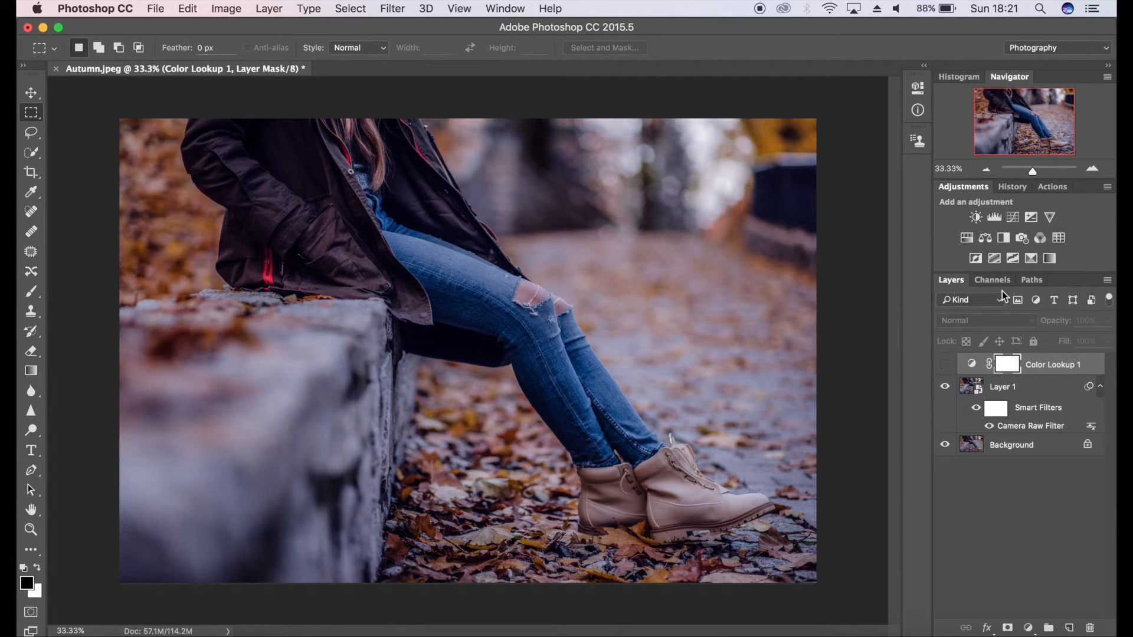
mouse_move(975, 217)
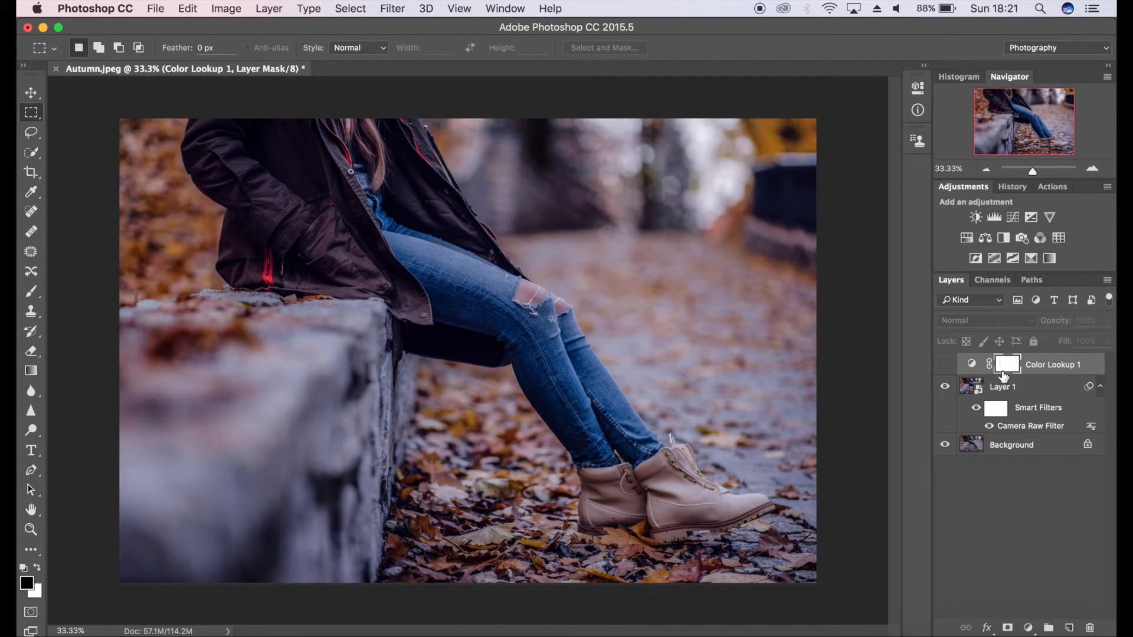
Step: Add a Color Balance layer with midtones Cyan-Red +15, Yellow-Blue -11, and compare it
click(1029, 628)
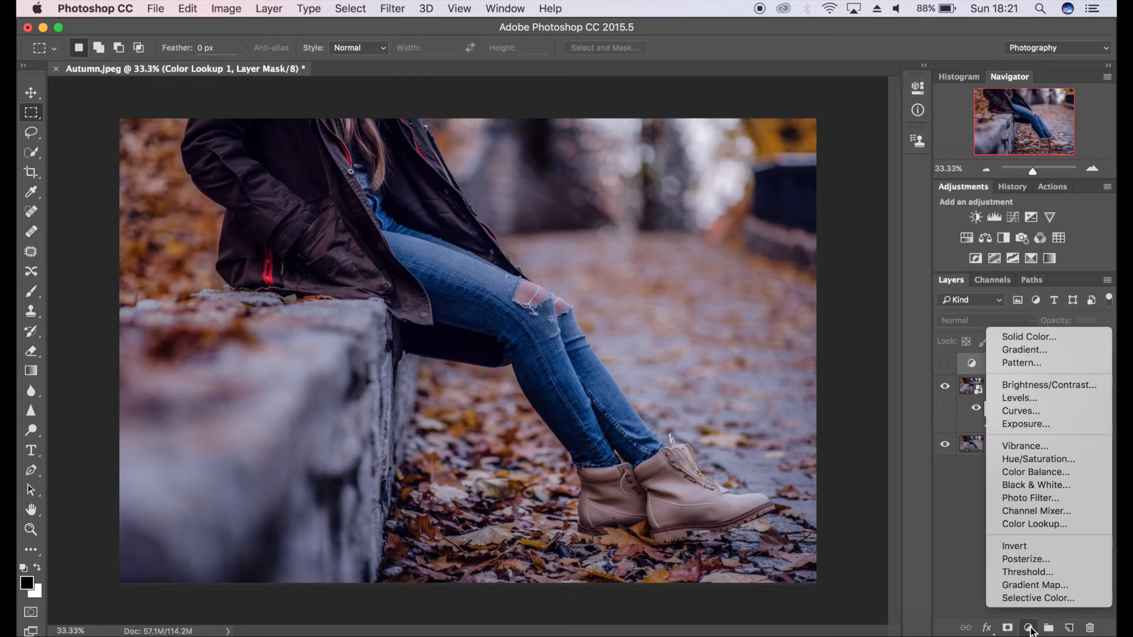
mouse_move(1034, 472)
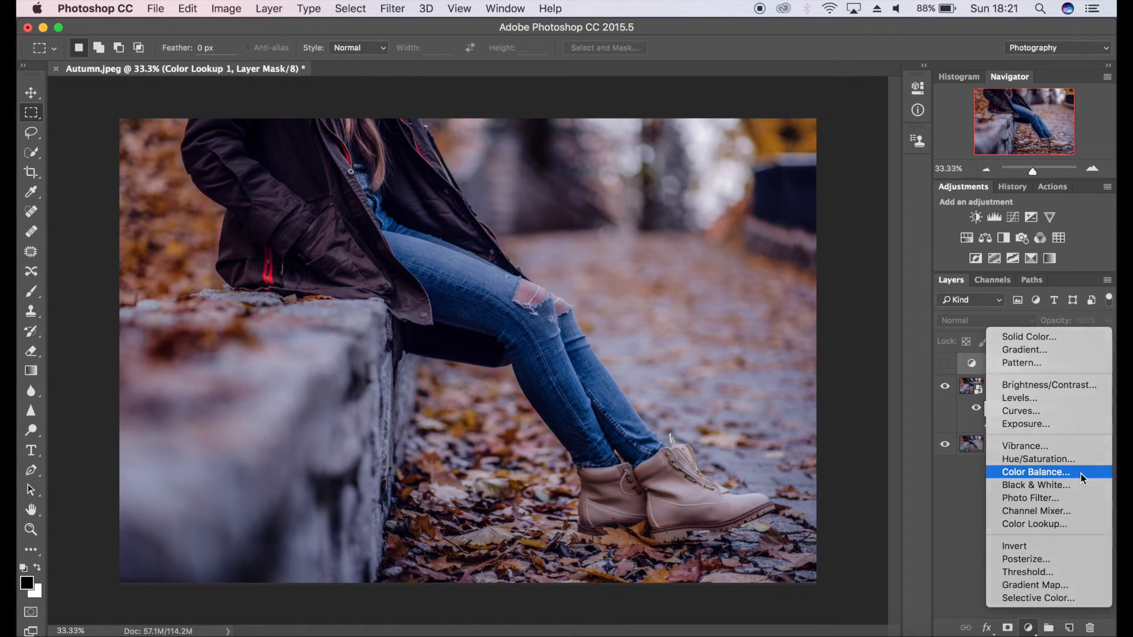
click(1034, 472)
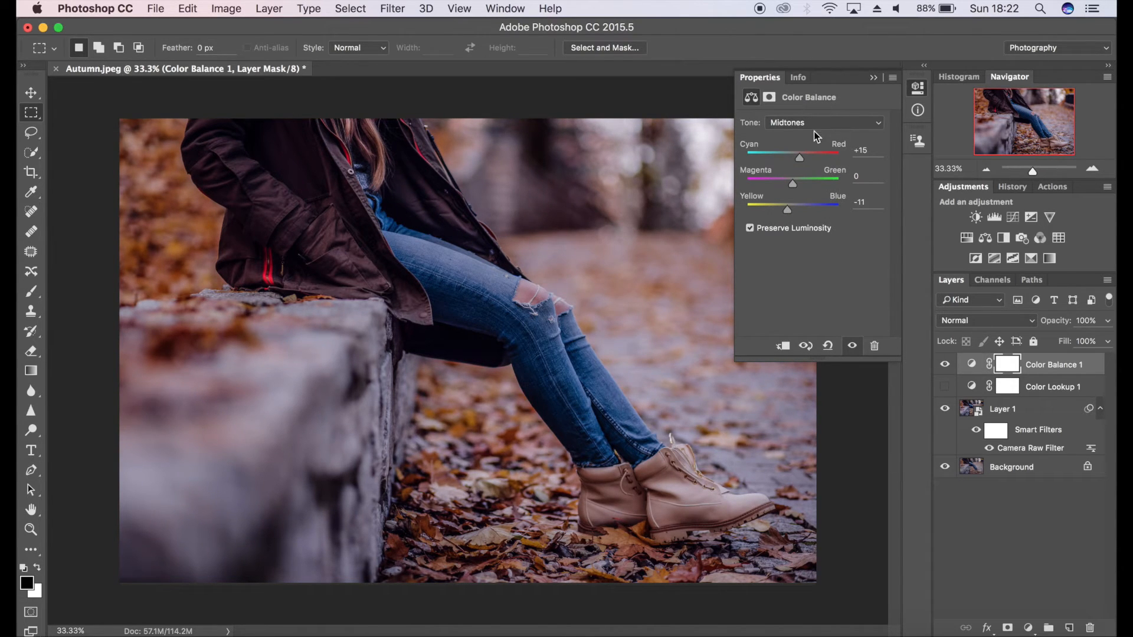
mouse_move(800, 160)
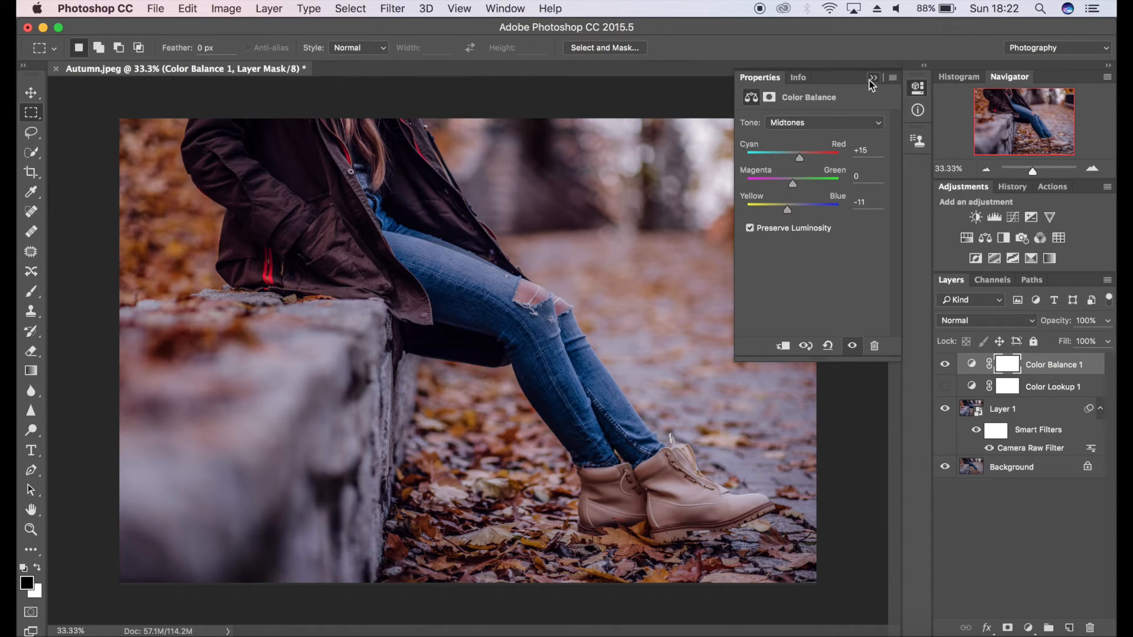
click(872, 78)
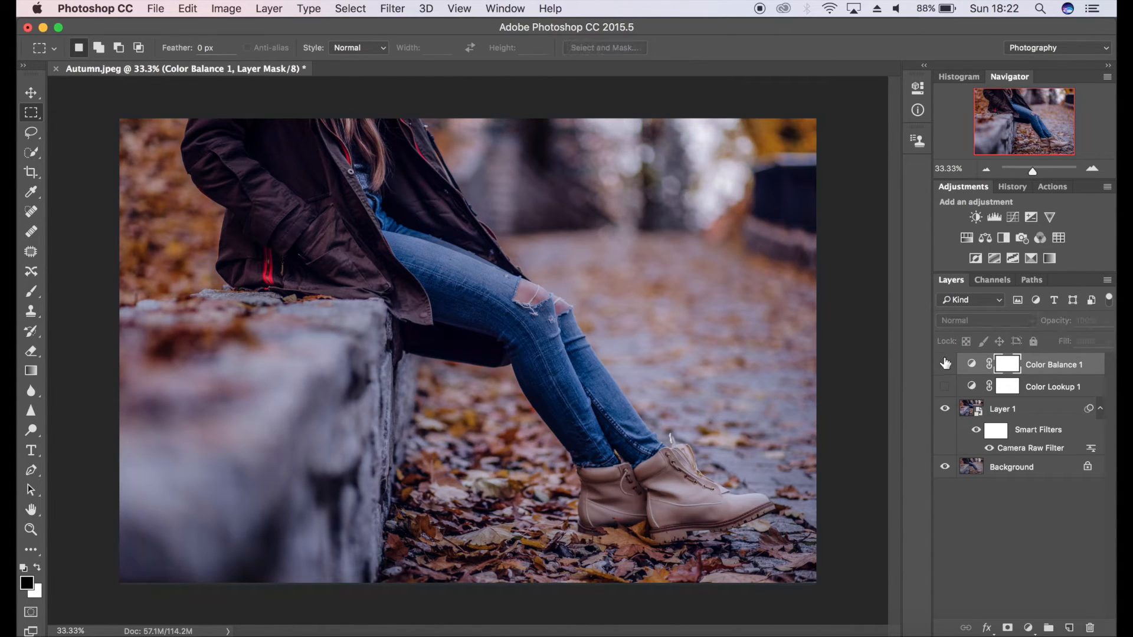
click(1052, 364)
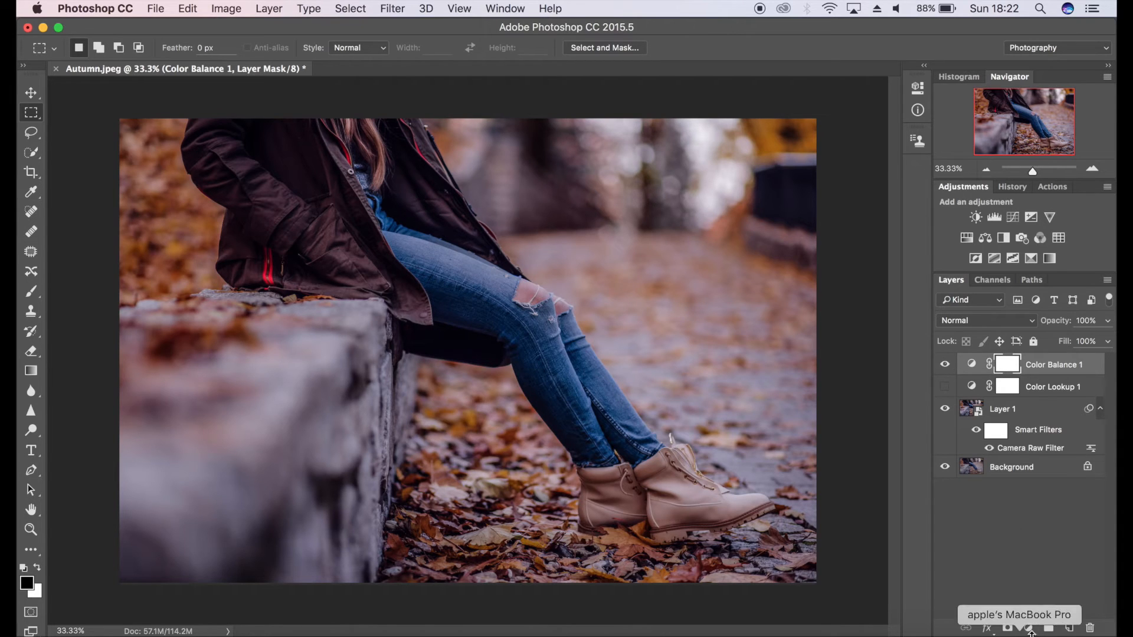
Step: Add a Curves adjustment layer with a gentle S-curve and compare it
click(1027, 627)
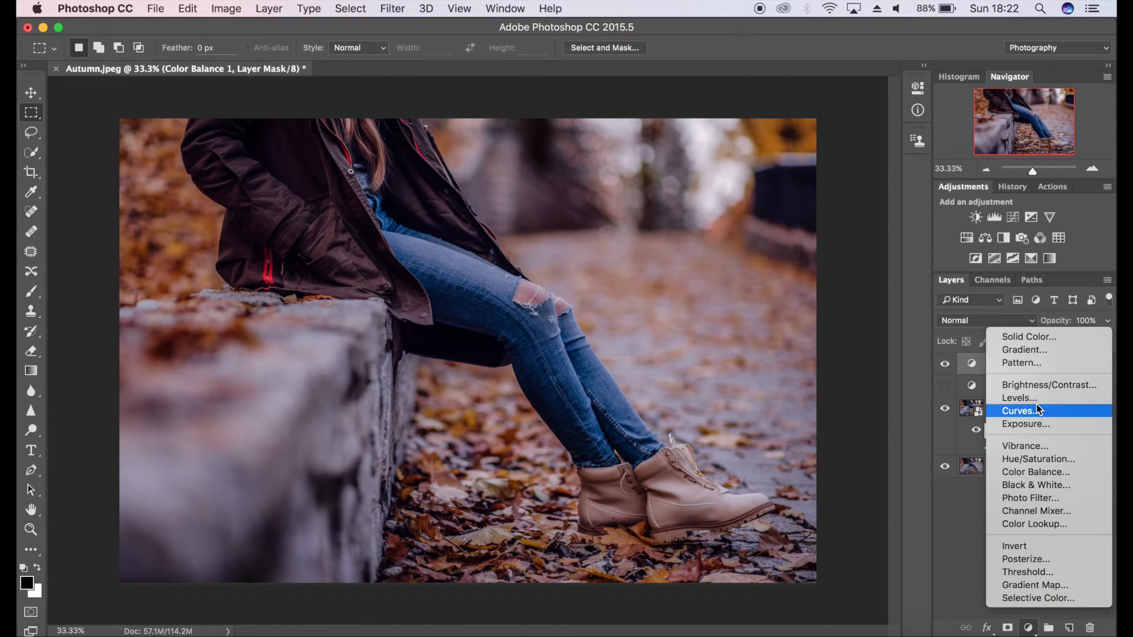
click(1017, 411)
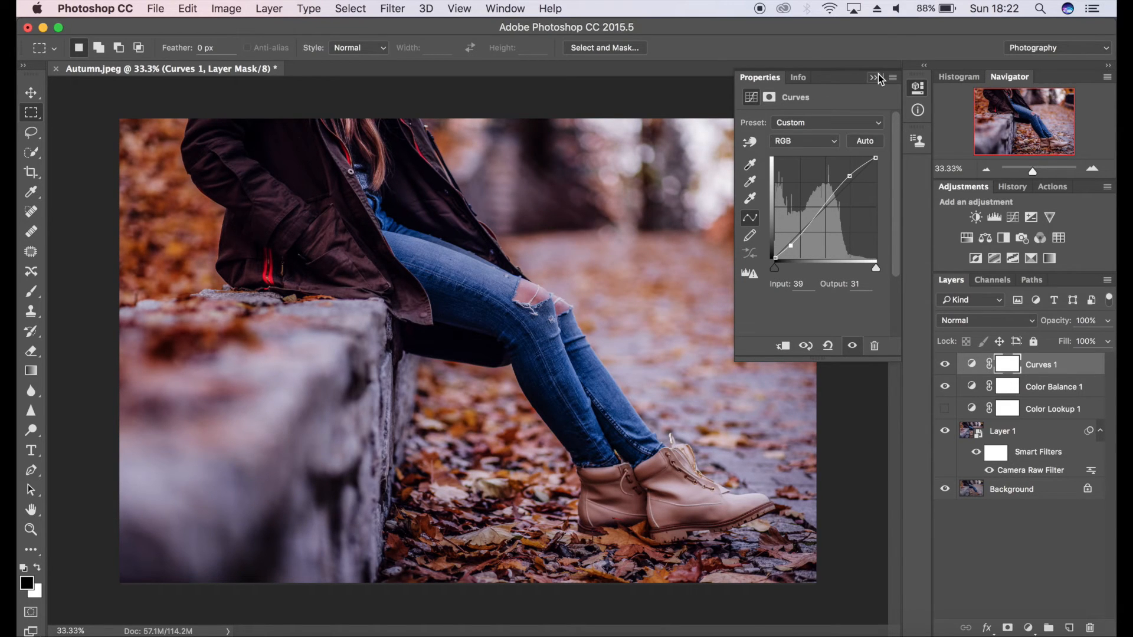
click(873, 77)
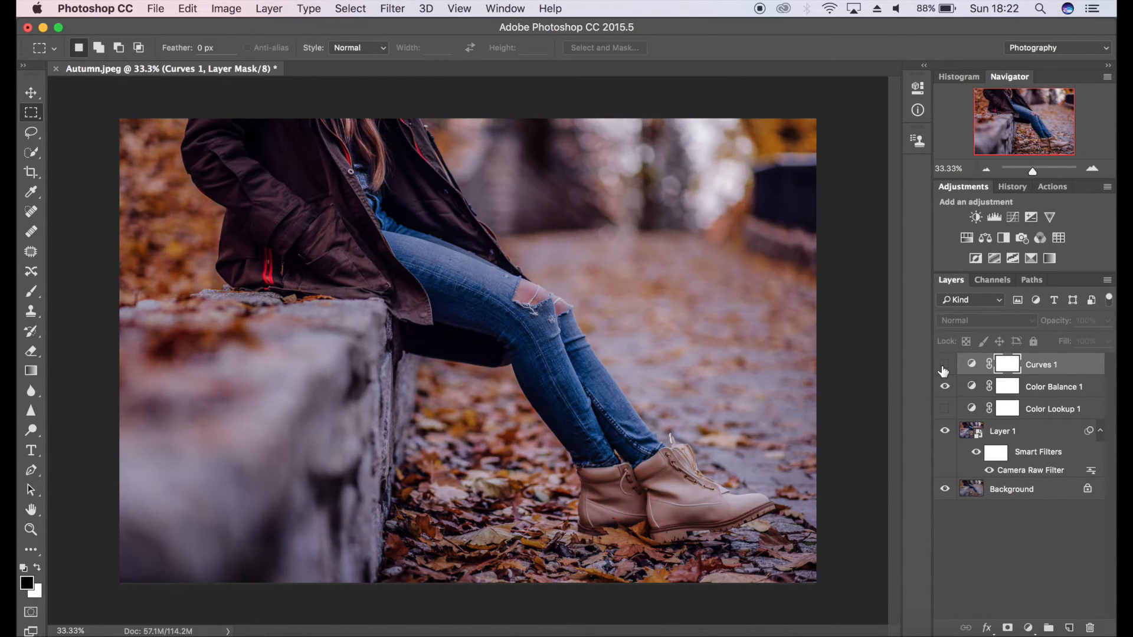
click(944, 364)
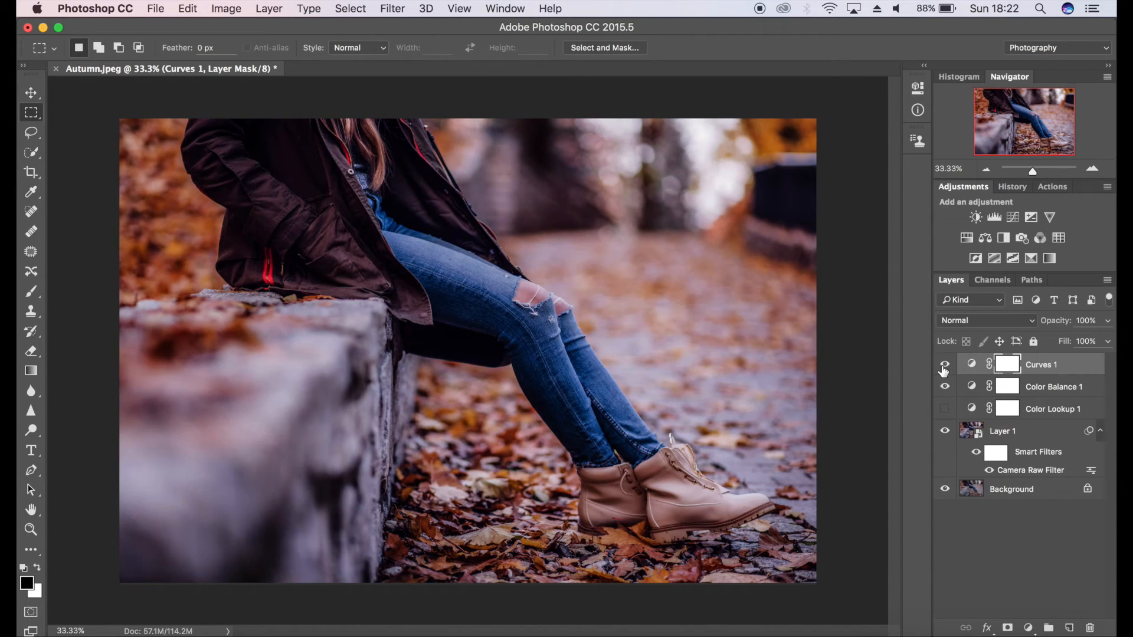
click(944, 365)
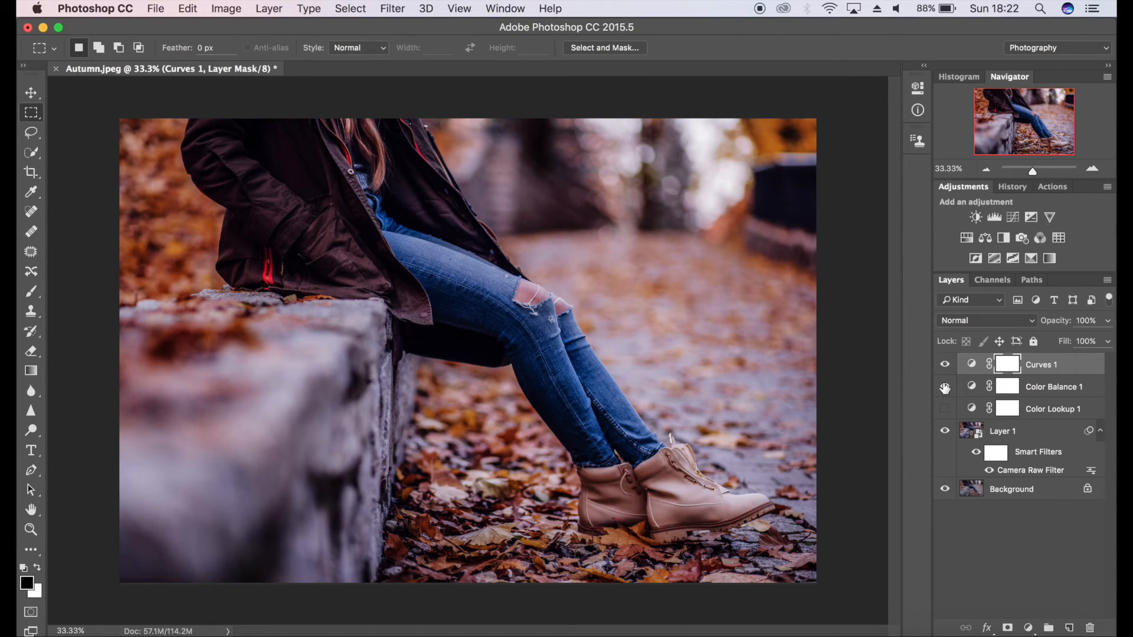
Step: Toggle the Color Balance and Color Lookup layers, turning the Color Lookup grade back on
click(944, 386)
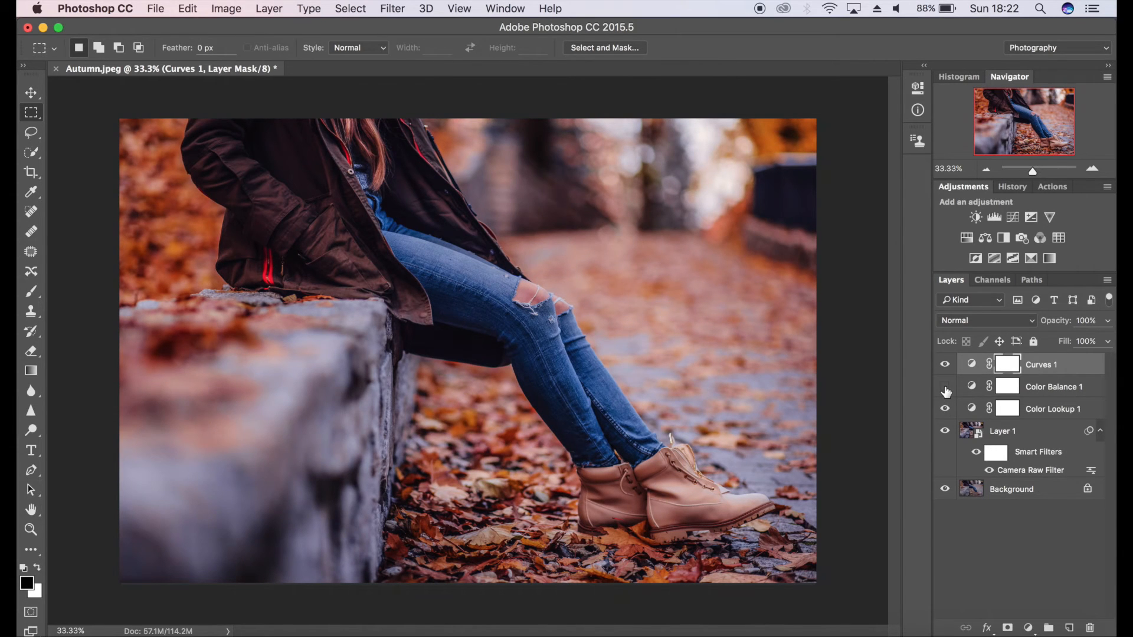
click(944, 386)
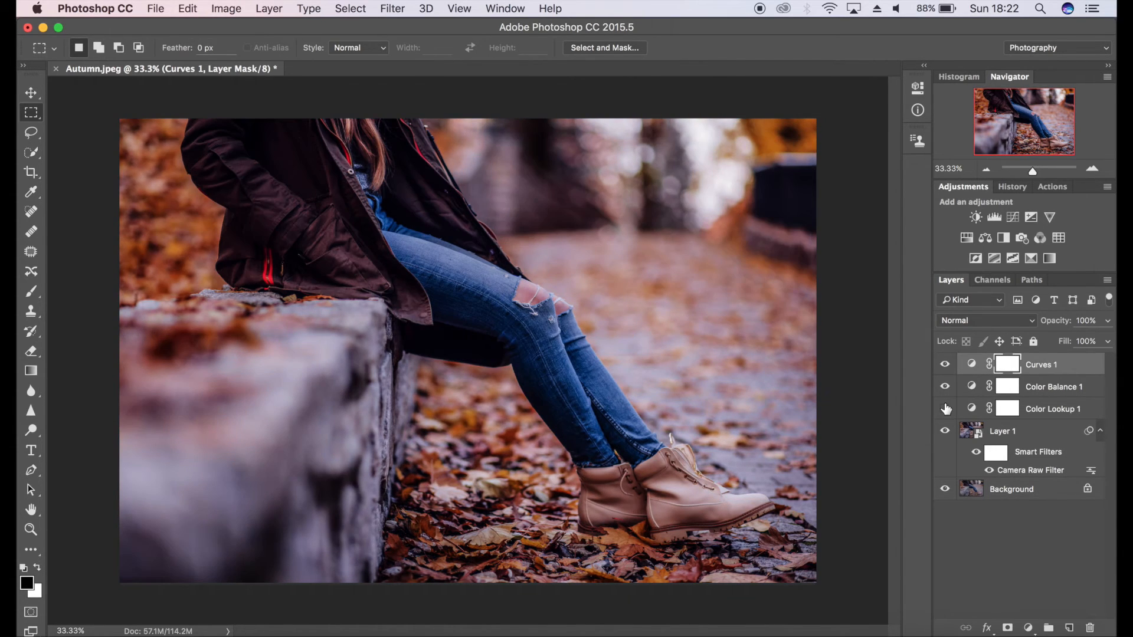
click(944, 408)
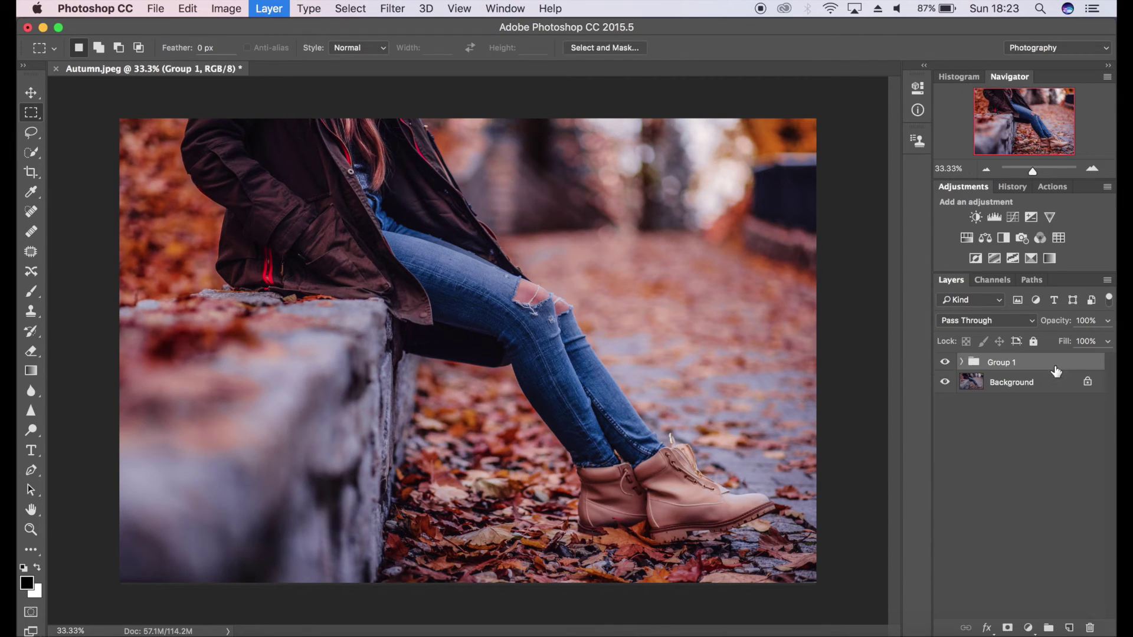
Step: Toggle Group 1's visibility repeatedly to compare the graded photo with the original
click(943, 361)
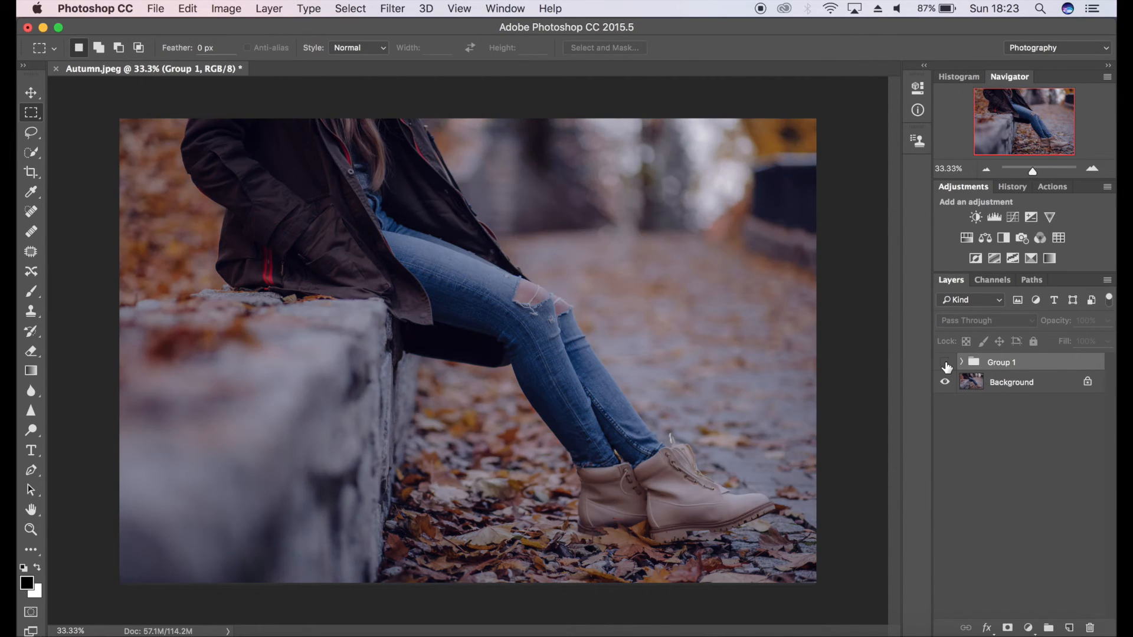
click(945, 361)
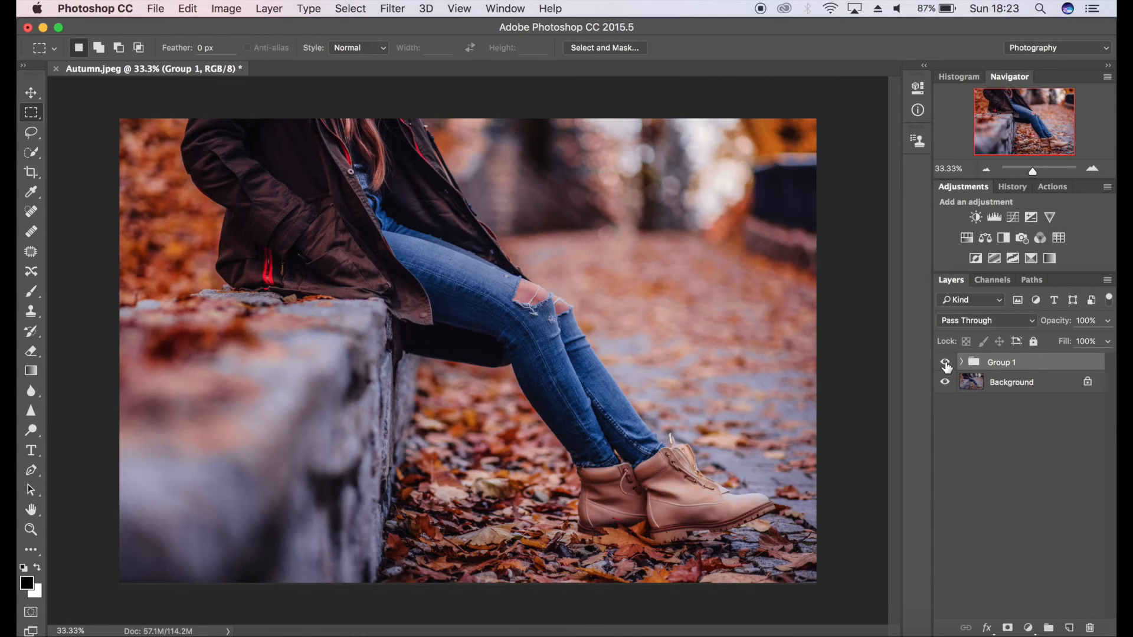
click(944, 362)
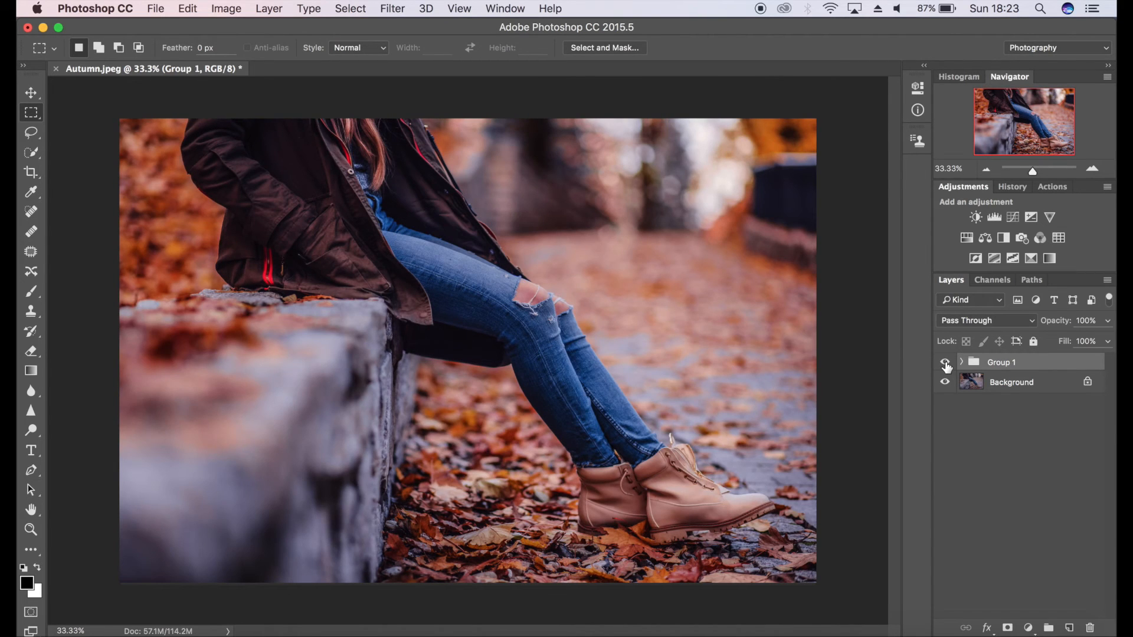
click(943, 361)
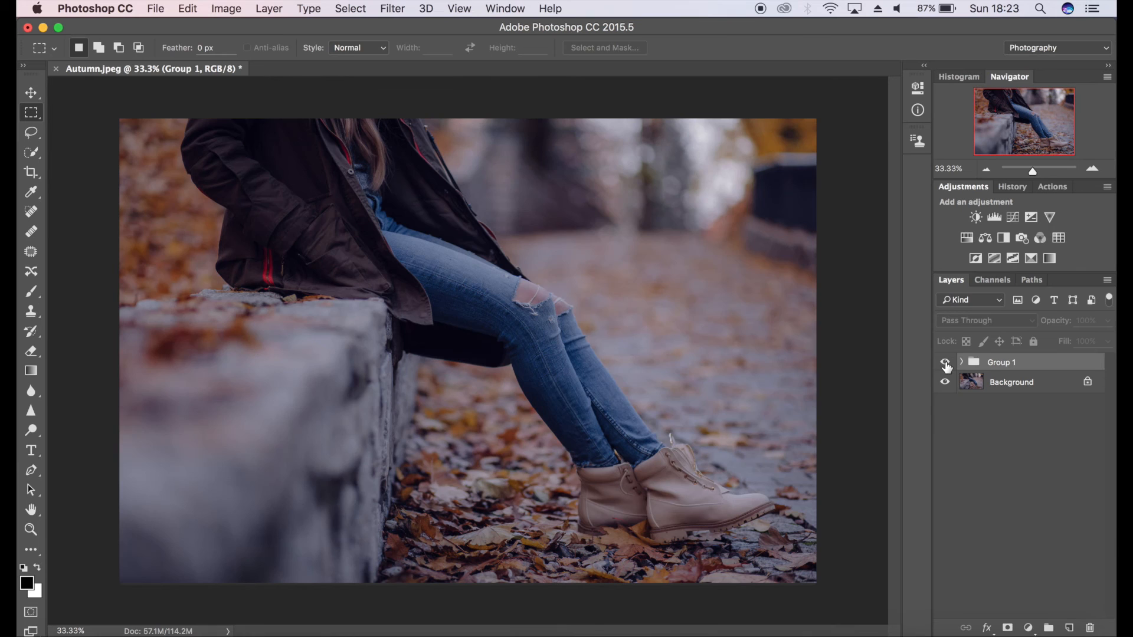
click(945, 361)
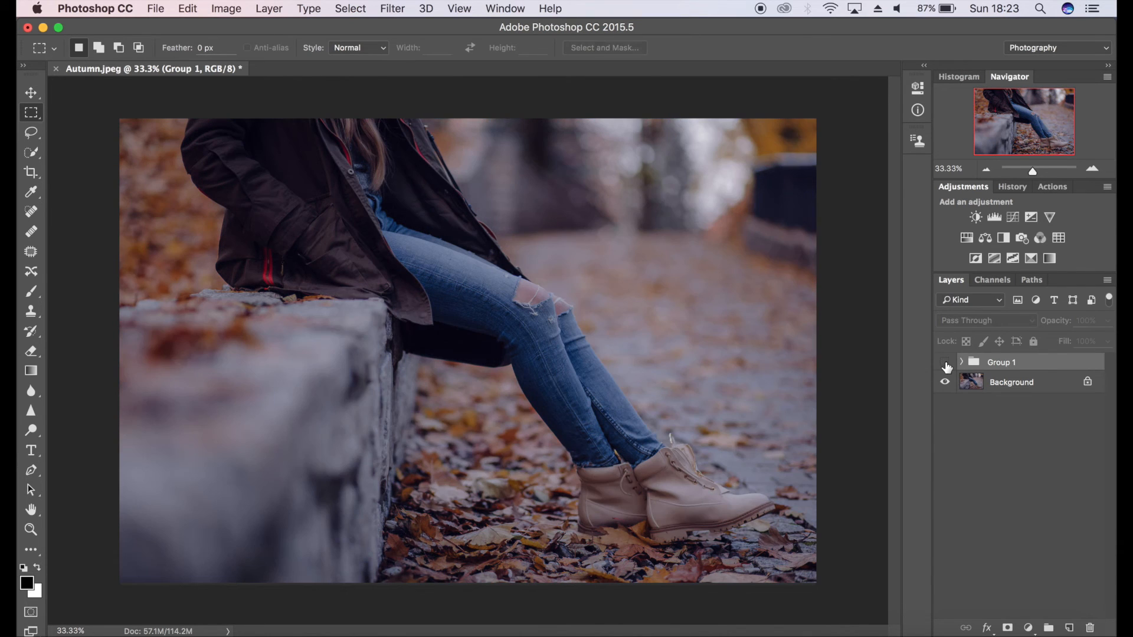
click(944, 362)
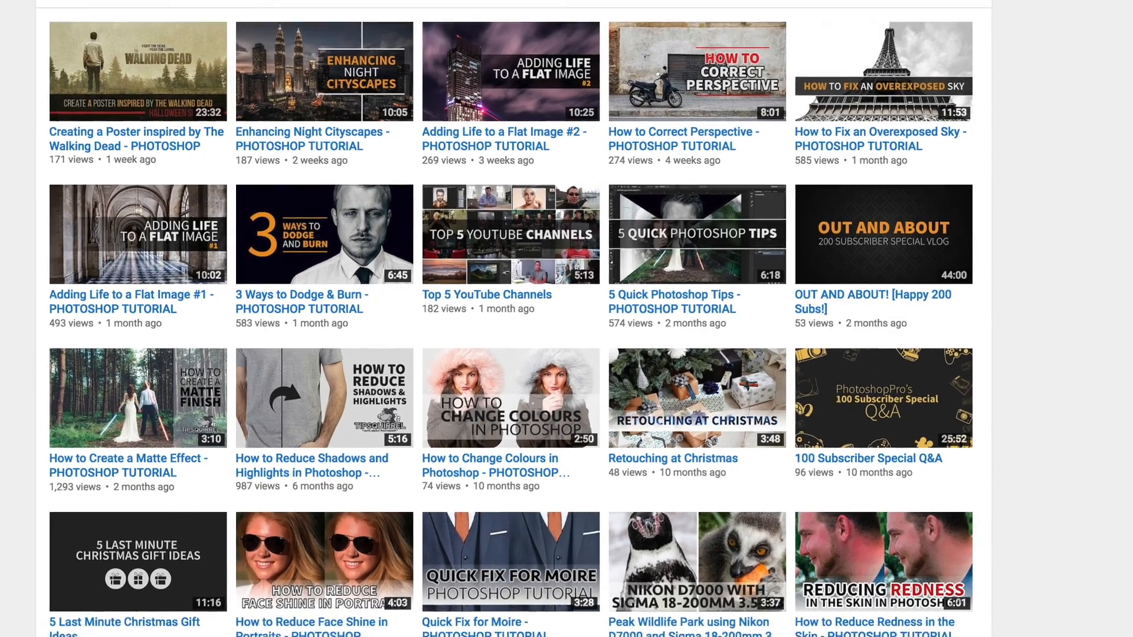
Step: Scroll the Photoshop Pro channel's Videos page and switch to its Home tab
scroll(up, 3)
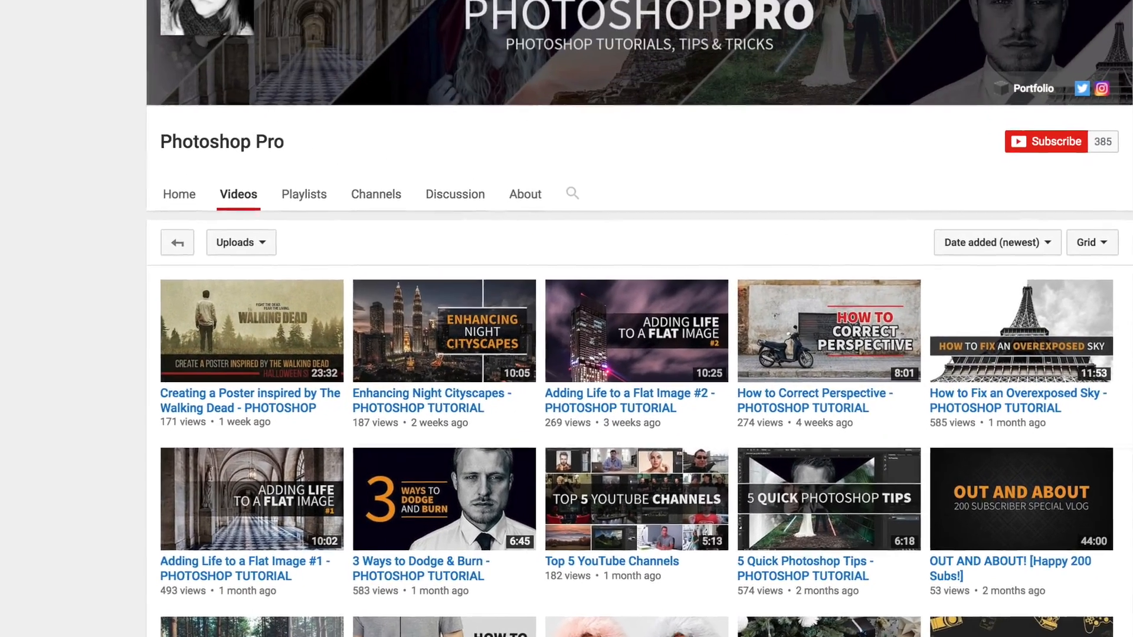
click(179, 193)
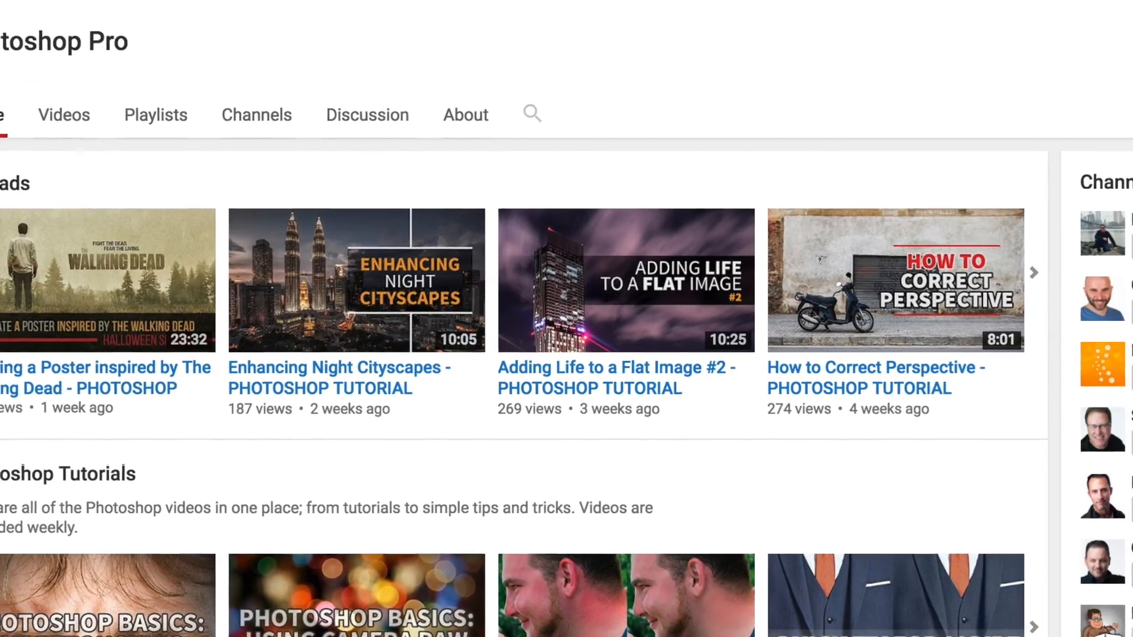
scroll(up, 3)
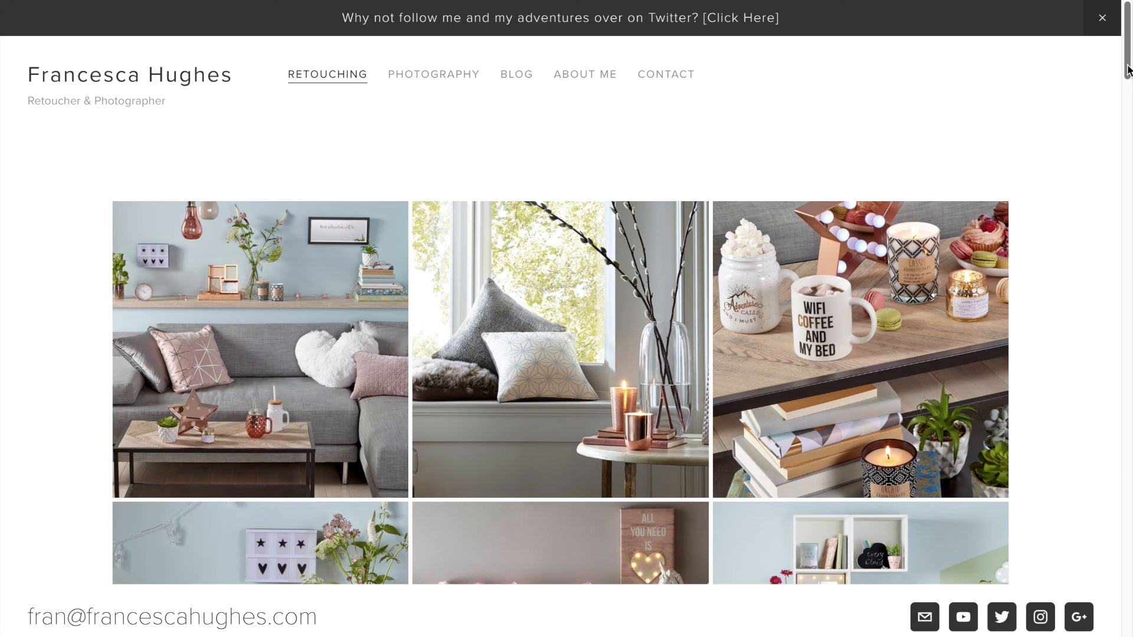
Step: Scroll down the portfolio's Retouching gallery past the interior shots
scroll(down, 3)
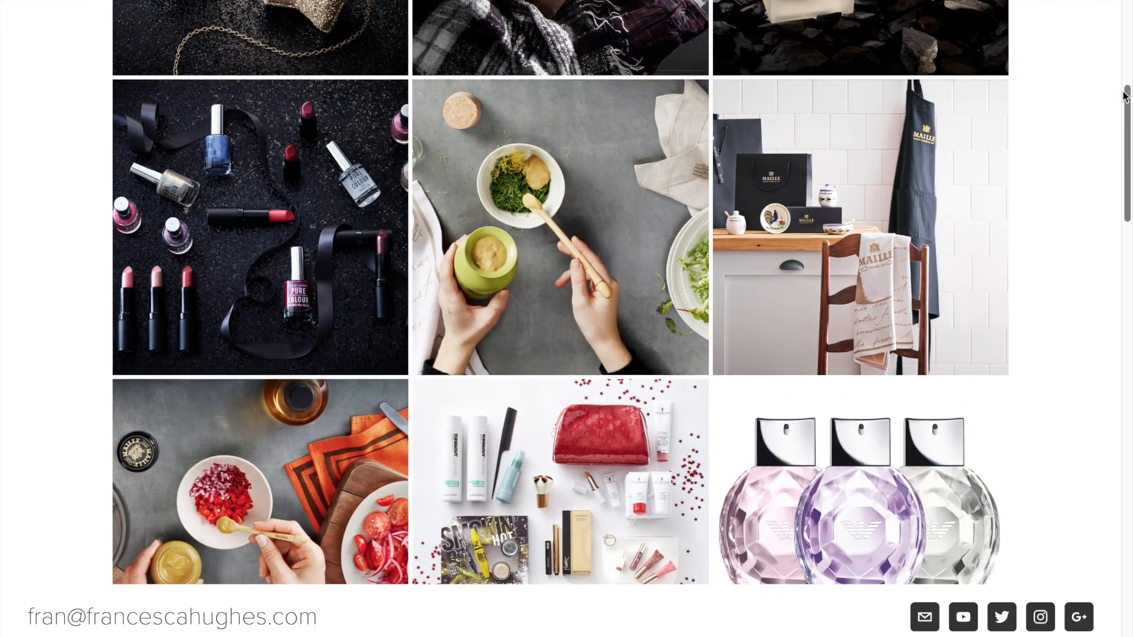